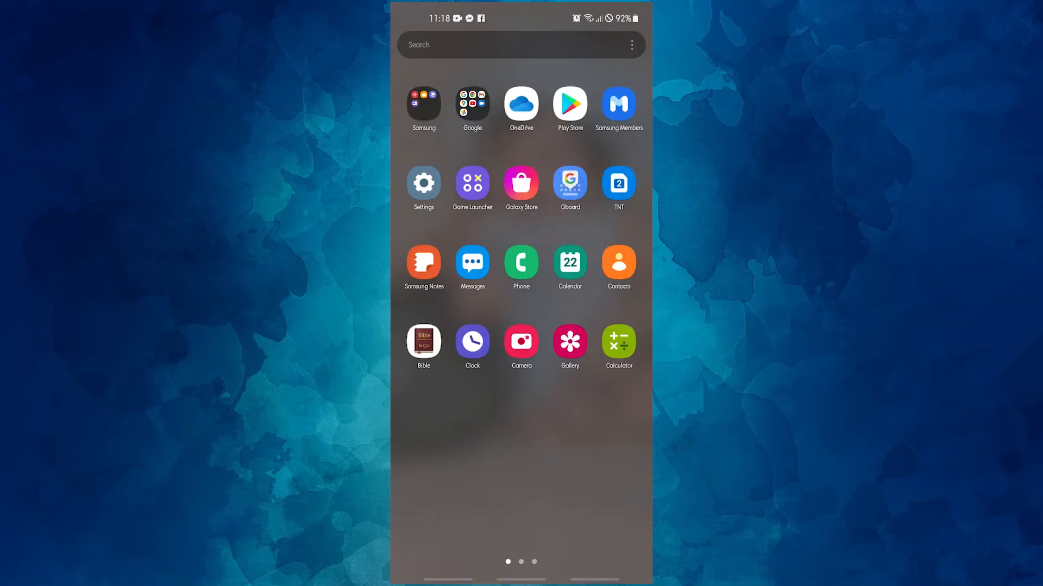
# - Browse the phone's Settings list toward the Apps section
pyautogui.click(423, 184)
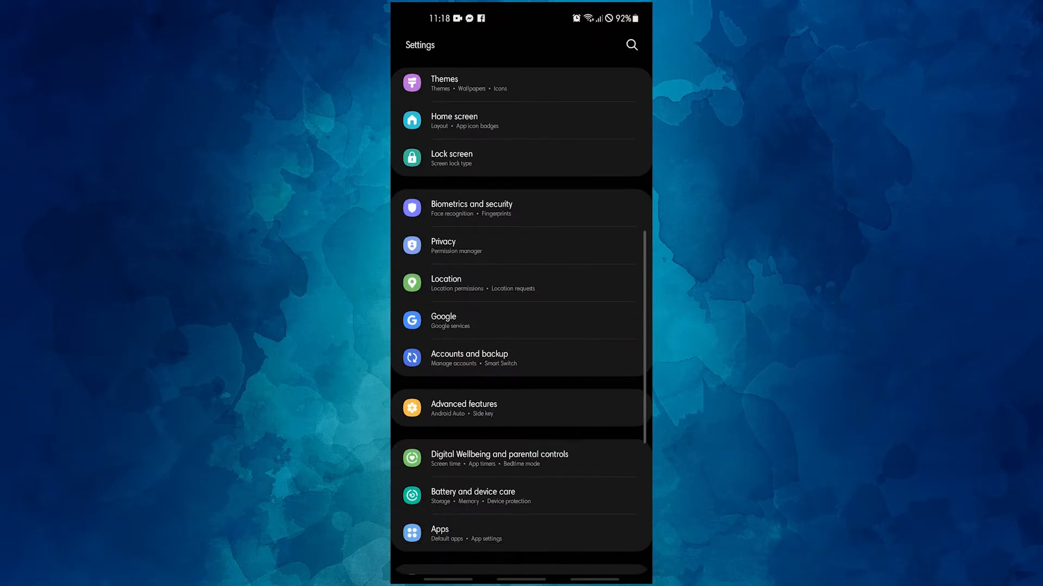
pyautogui.scroll(-3)
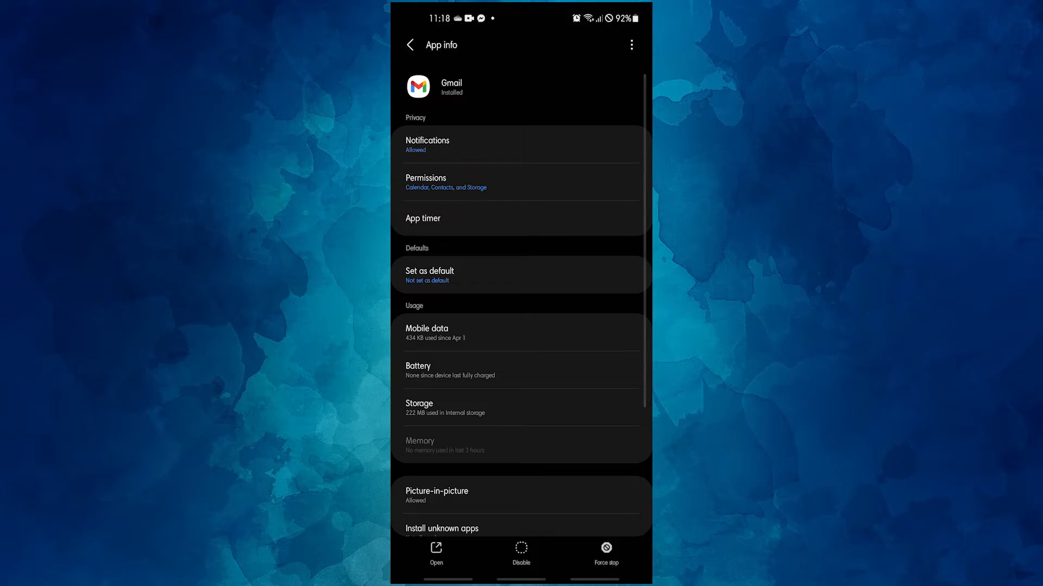
pyautogui.click(606, 552)
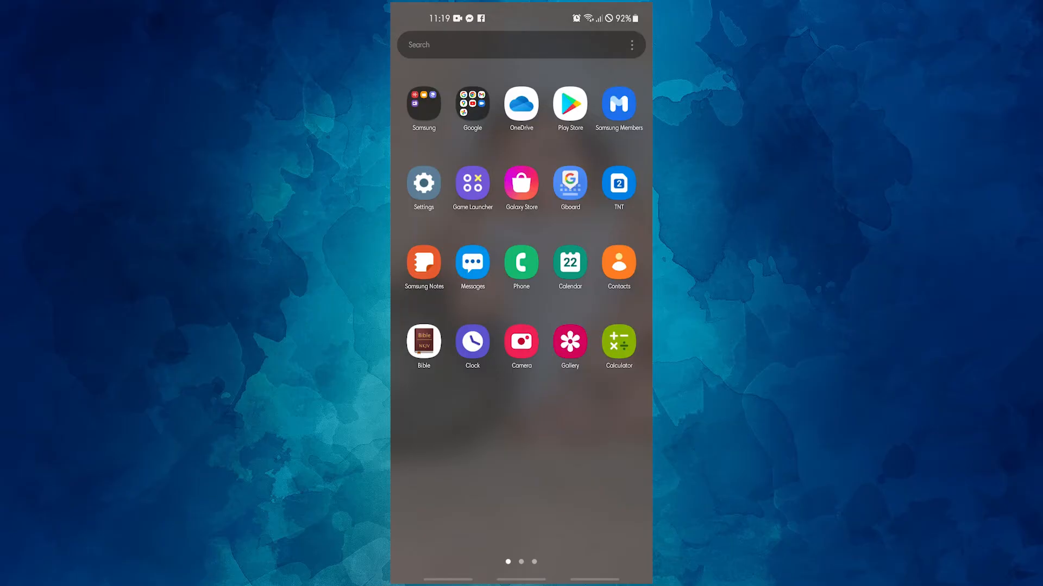
# - Clear Gmail's cache from Settings > Apps > Gmail > Storage, dropping it from 32.38 MB to 0 B
pyautogui.click(422, 182)
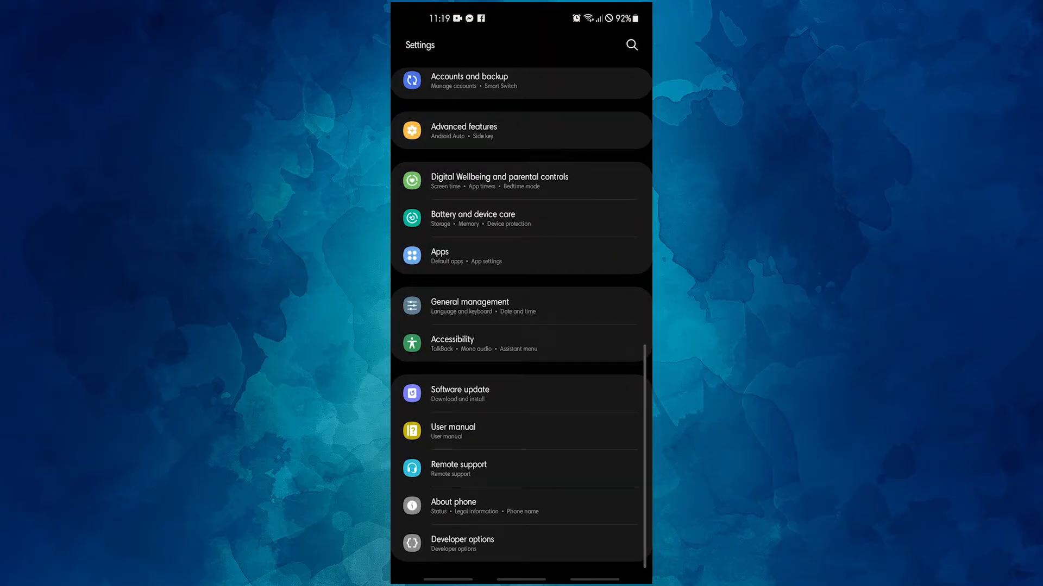
pyautogui.click(521, 256)
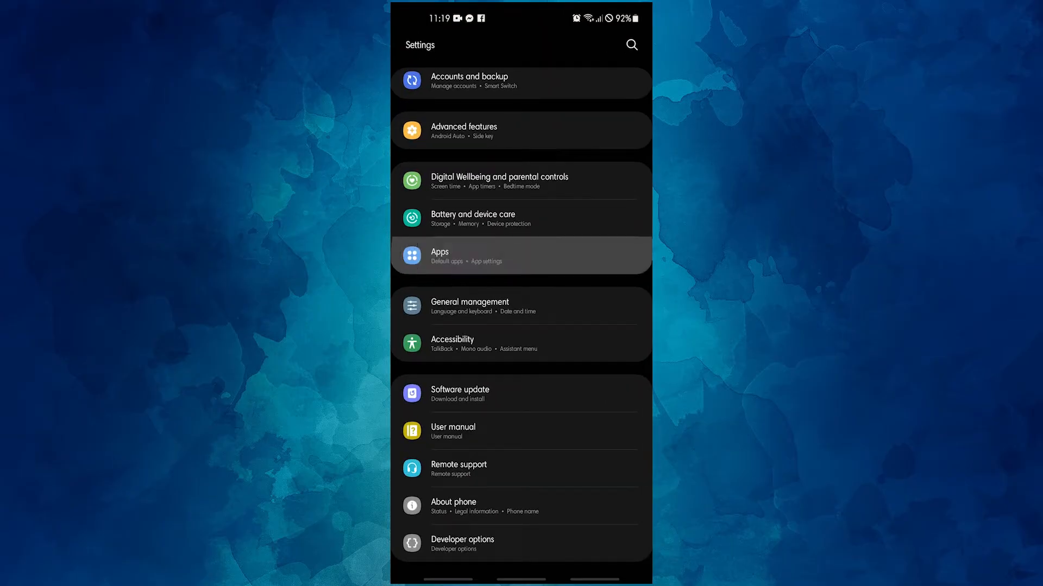
pyautogui.click(521, 257)
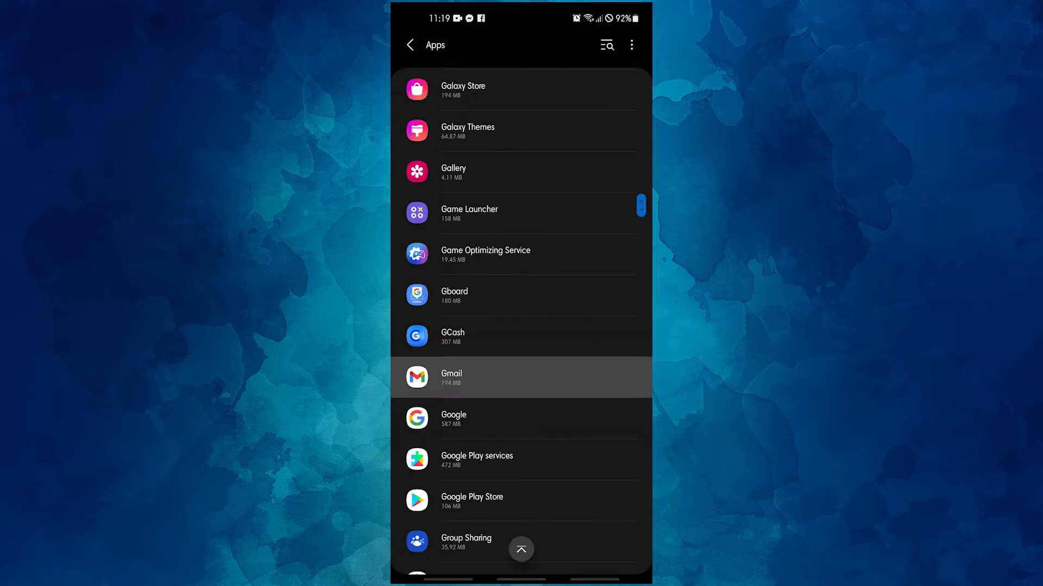
pyautogui.click(520, 377)
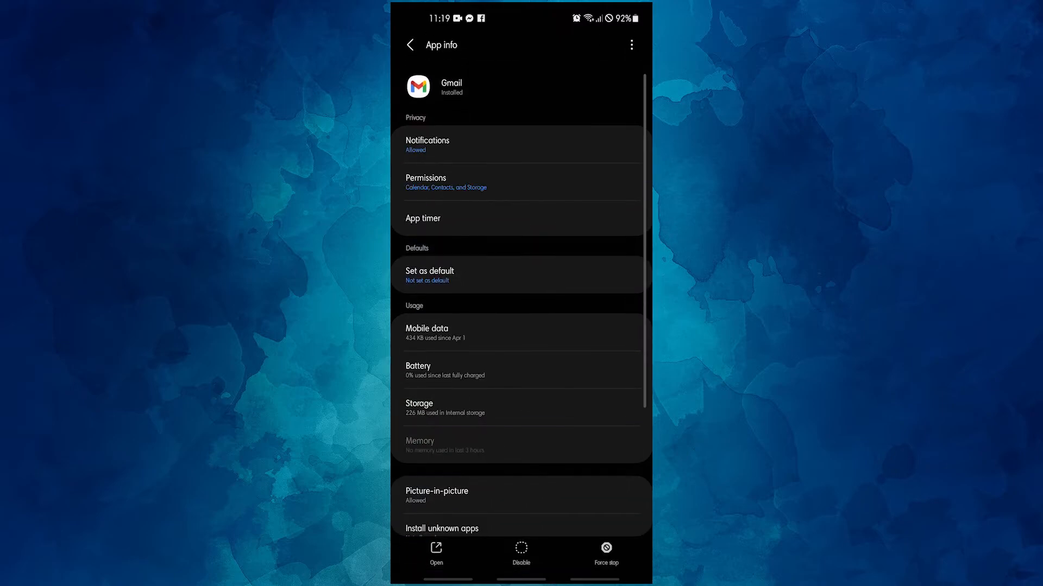
pyautogui.click(521, 407)
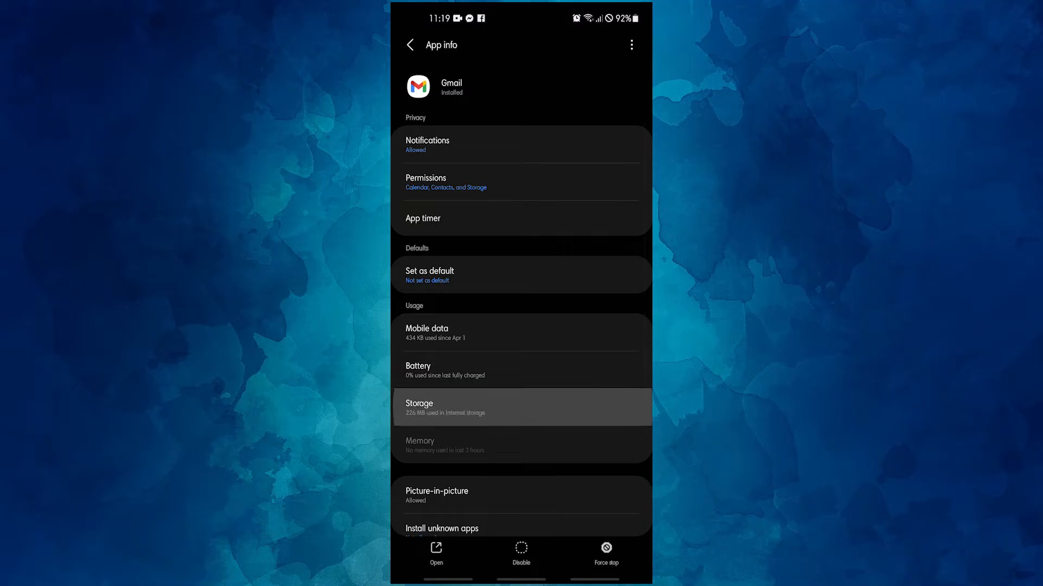
pyautogui.click(520, 407)
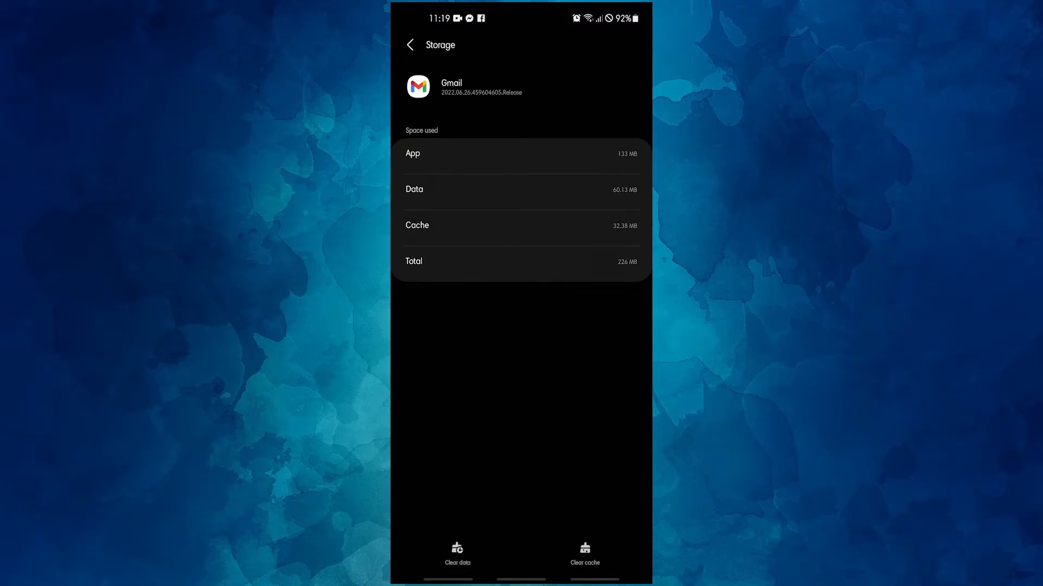
pyautogui.click(583, 551)
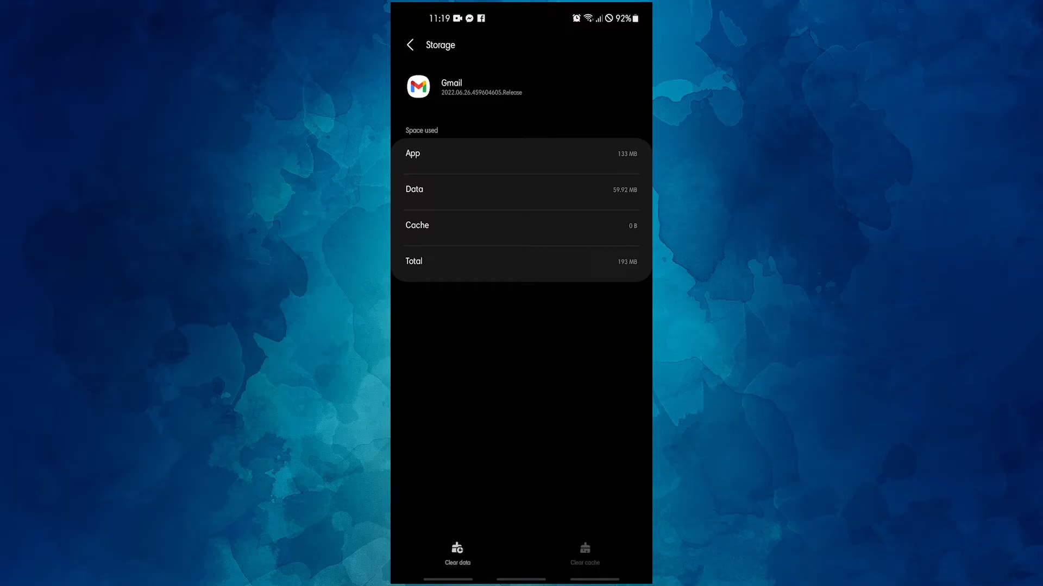
pyautogui.click(458, 560)
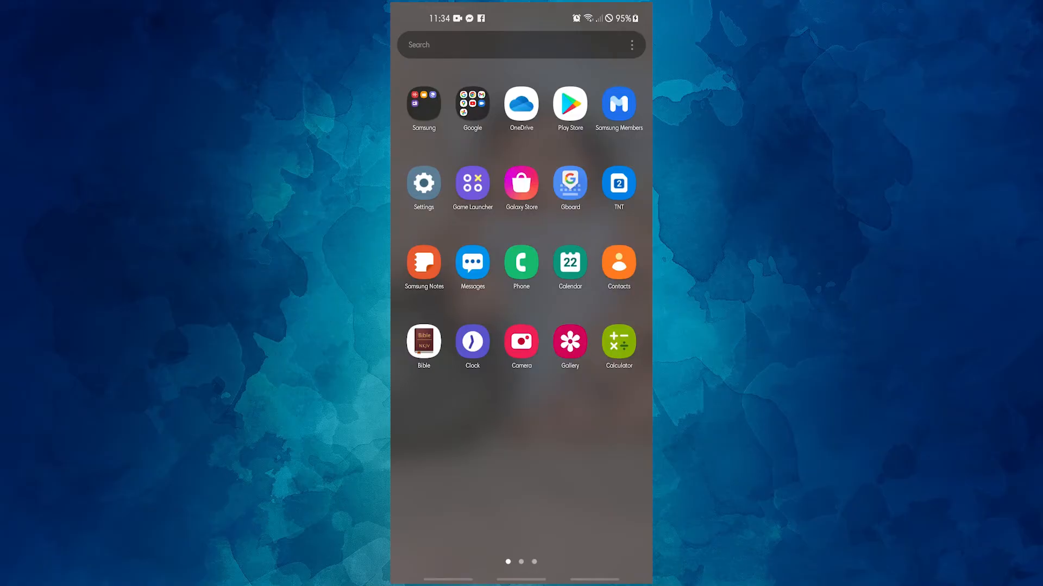
pyautogui.click(423, 185)
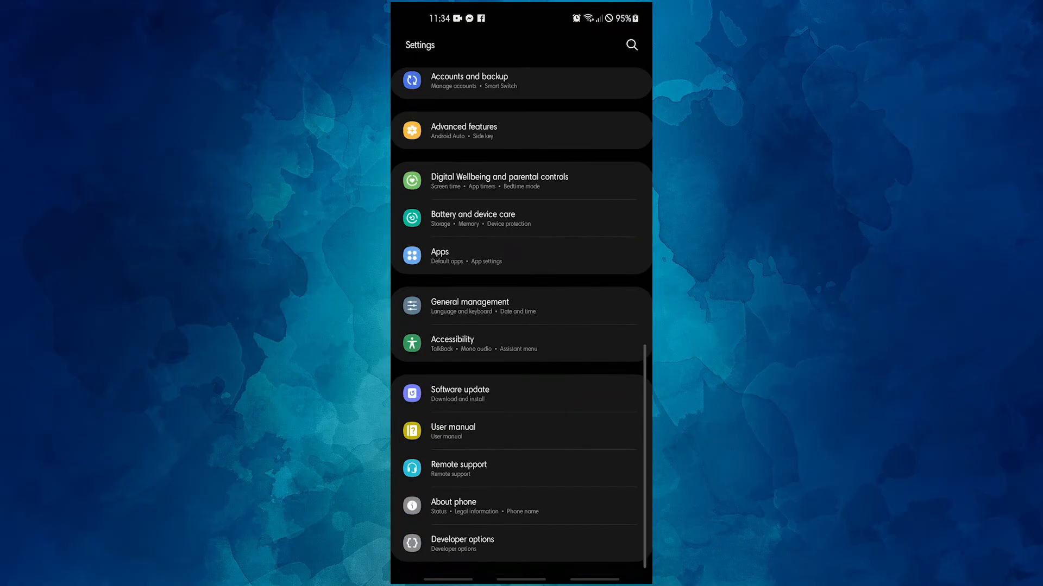
pyautogui.click(520, 257)
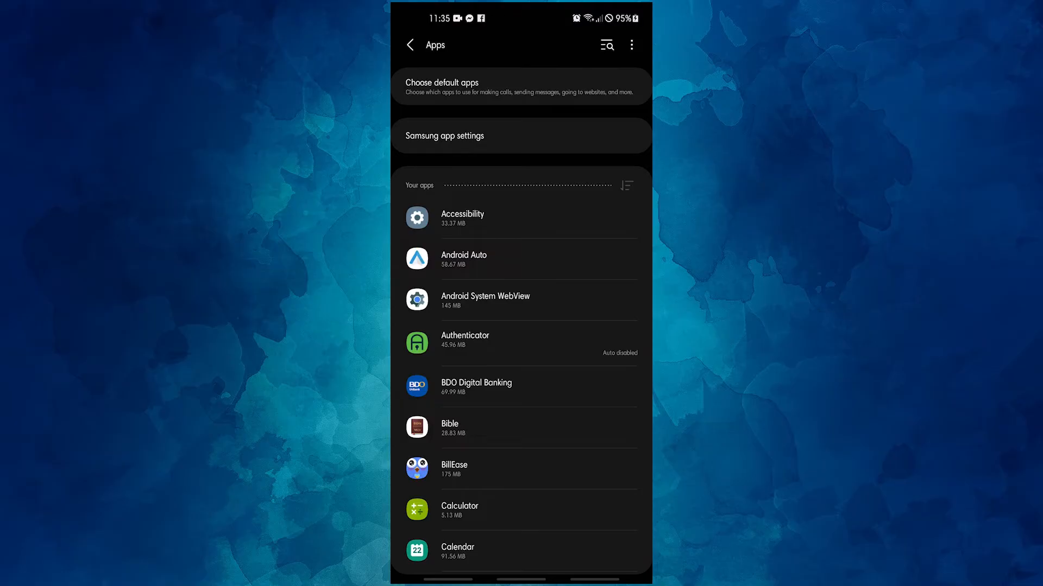
pyautogui.click(630, 45)
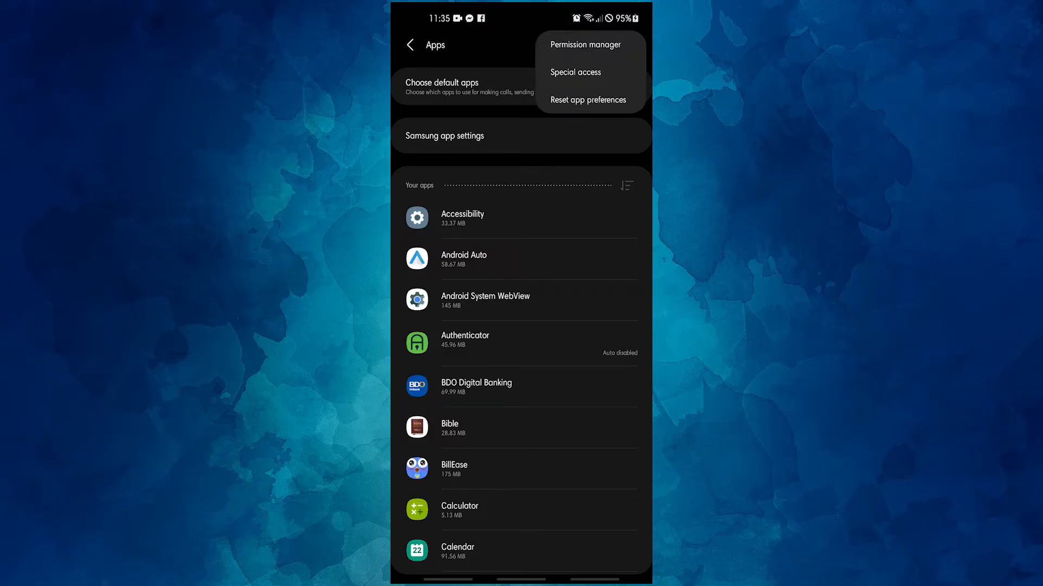
pyautogui.click(588, 100)
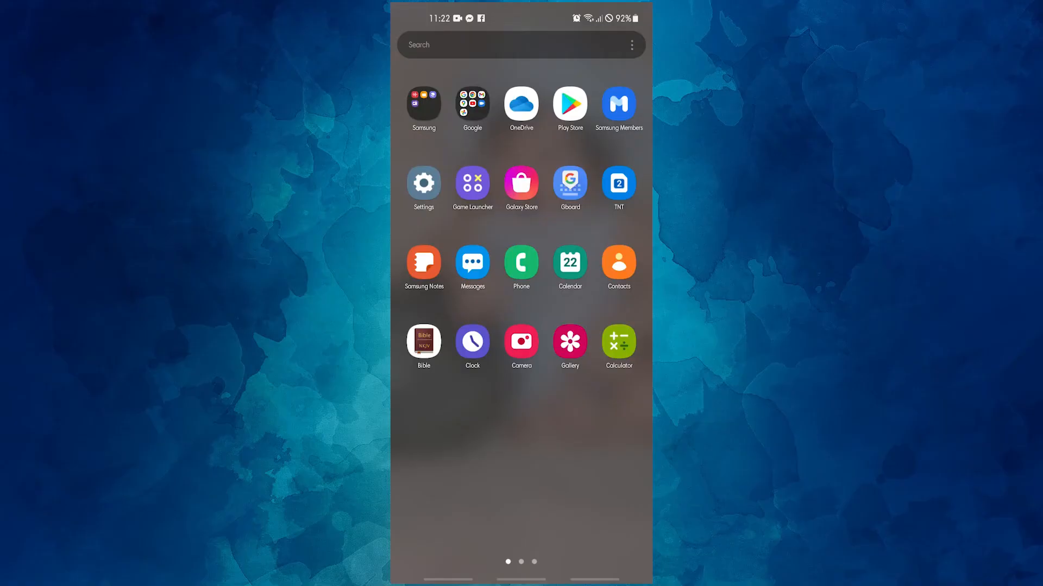
# - View the Reset options under General management and bring up the Back up data list
pyautogui.click(424, 183)
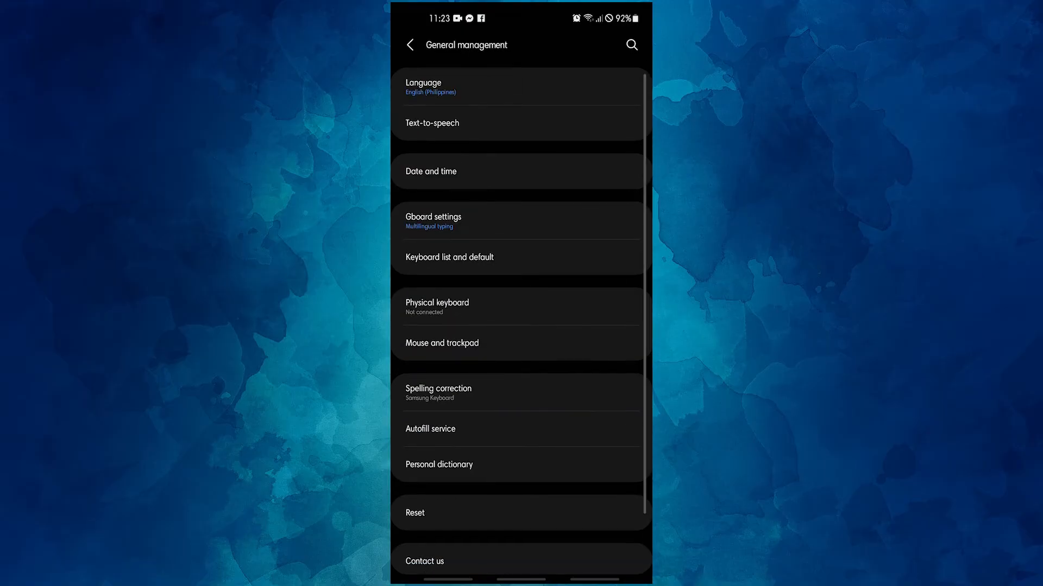
pyautogui.click(519, 512)
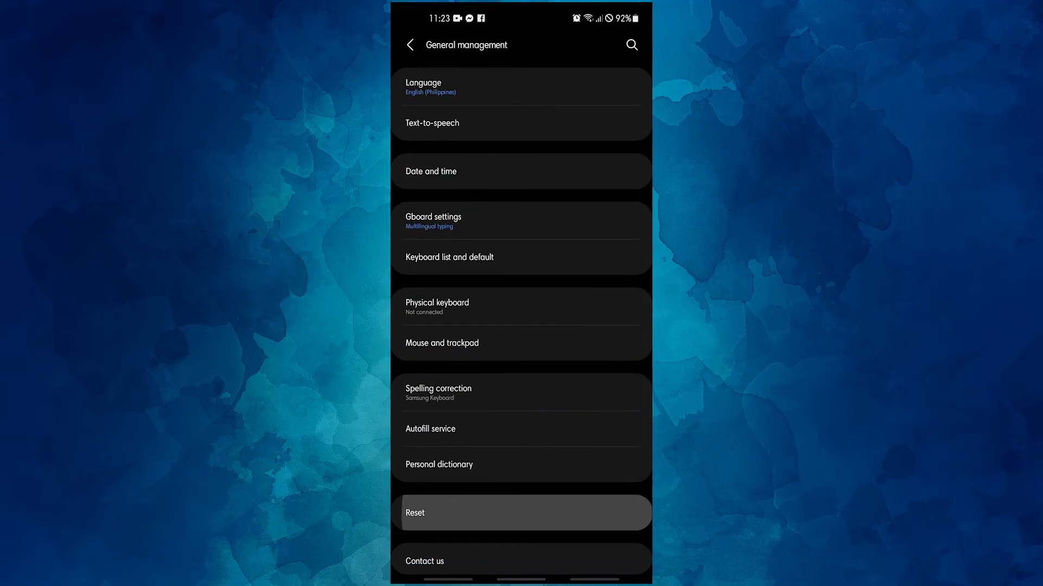
pyautogui.click(520, 512)
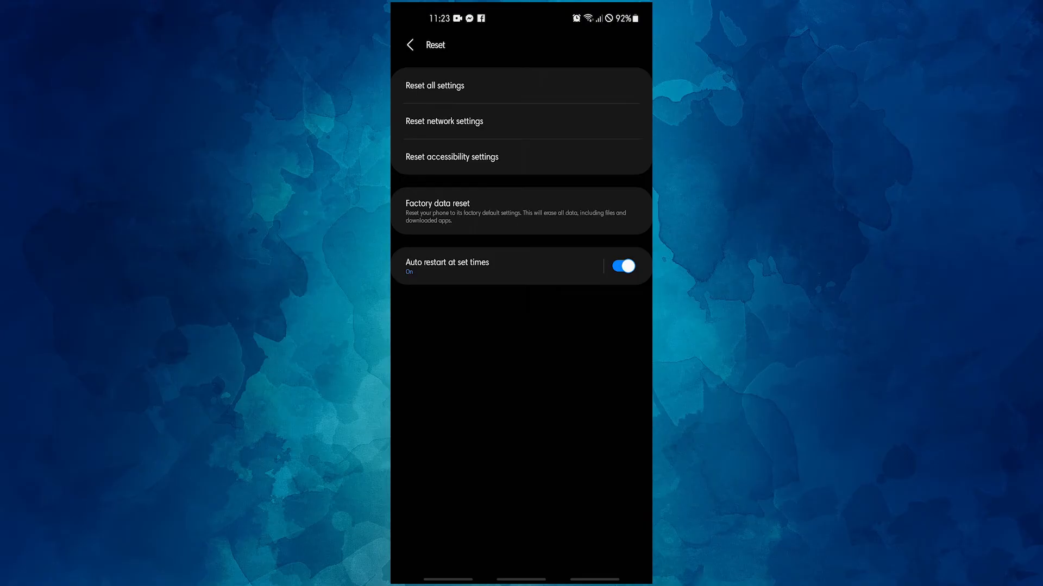
pyautogui.click(435, 85)
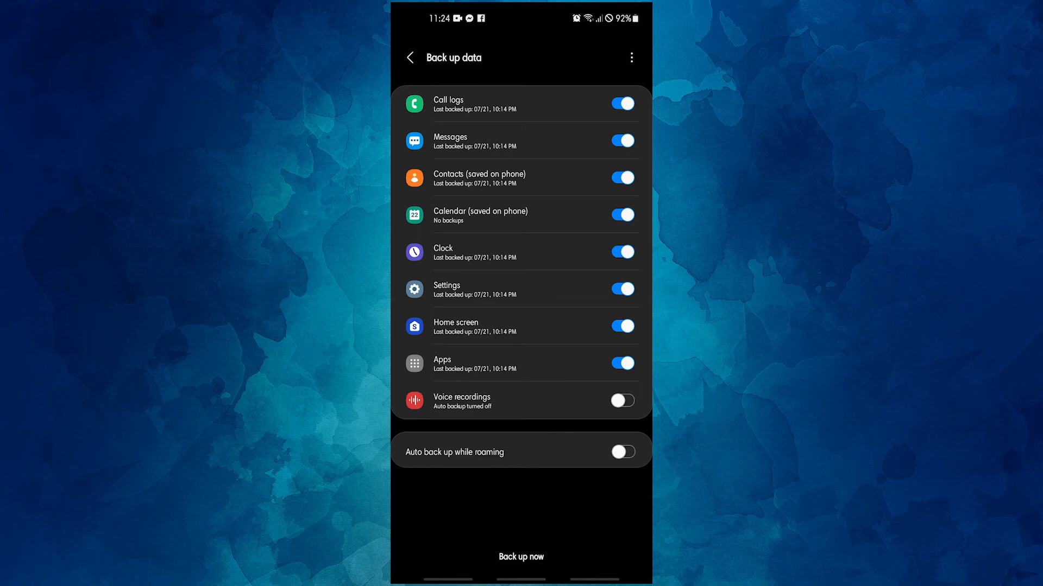
# - Start Factory data reset from General management > Reset and enter the PIN to reach the Delete all warning
pyautogui.click(410, 57)
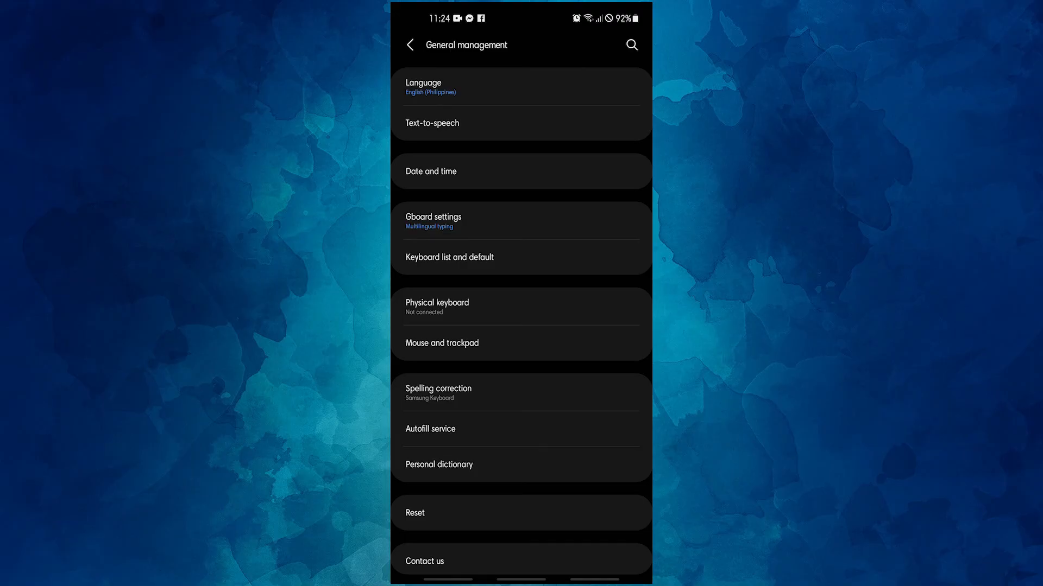
pyautogui.click(414, 513)
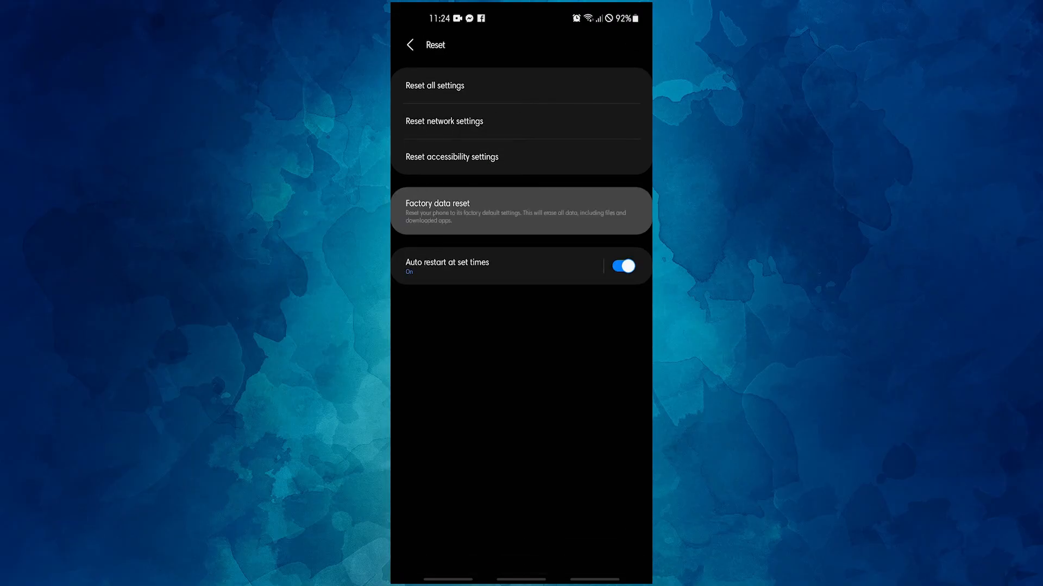
pyautogui.click(520, 211)
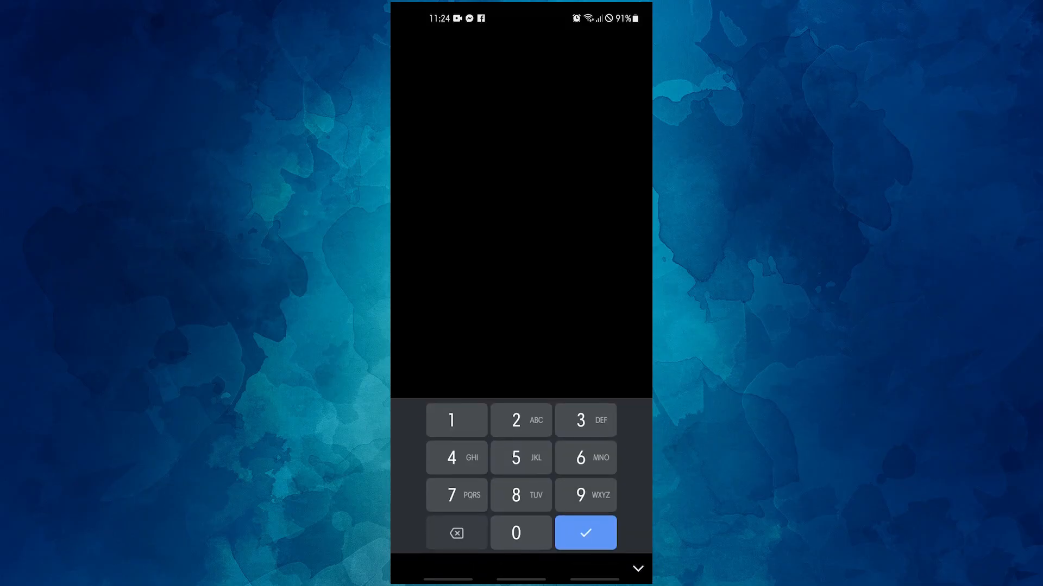
pyautogui.click(584, 532)
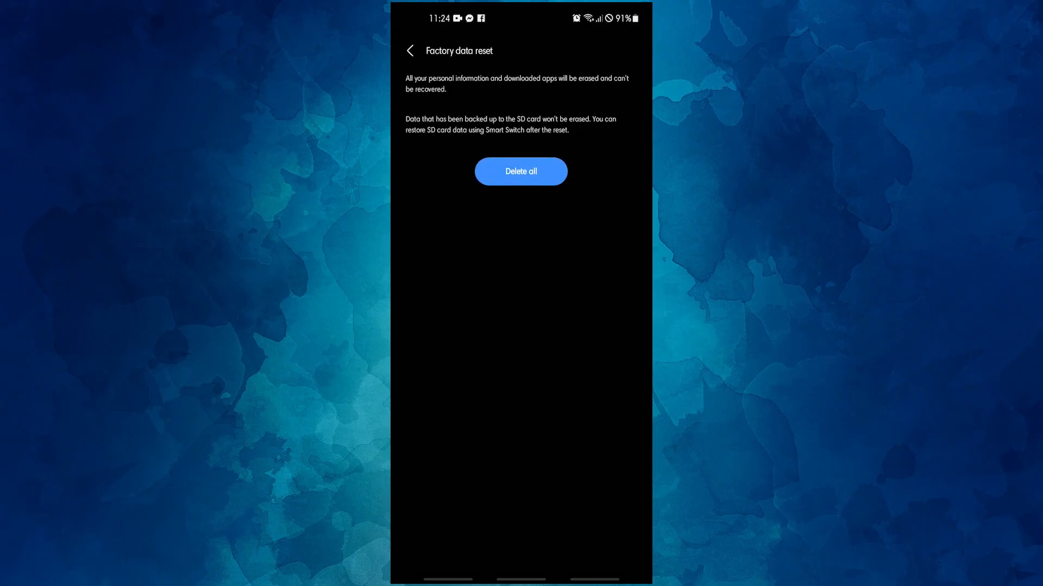